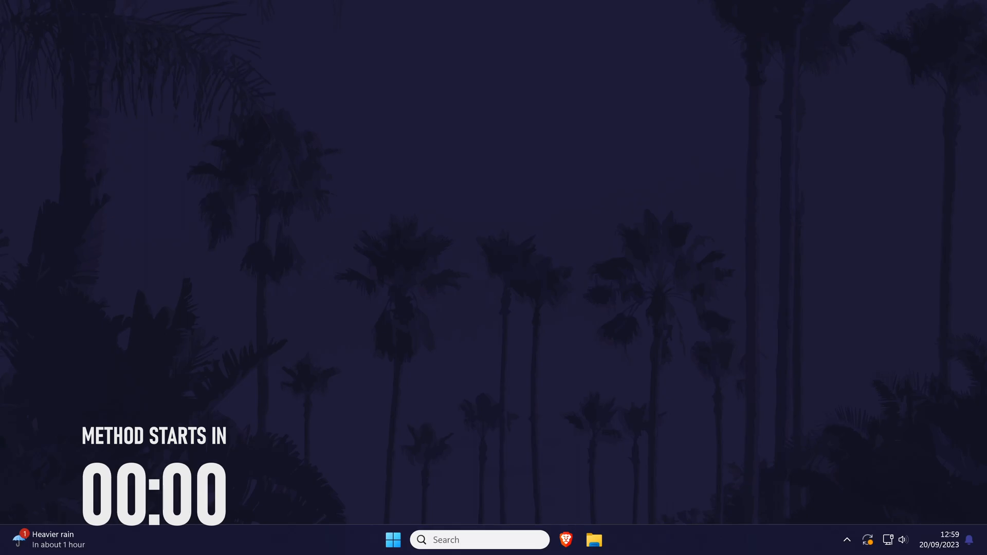
Step: Bring the DaVinci Resolve Edit page forward with IMG_1357.mov's video and audio on Timeline 1
{"action": "left_click", "coordinate": [607, 540]}
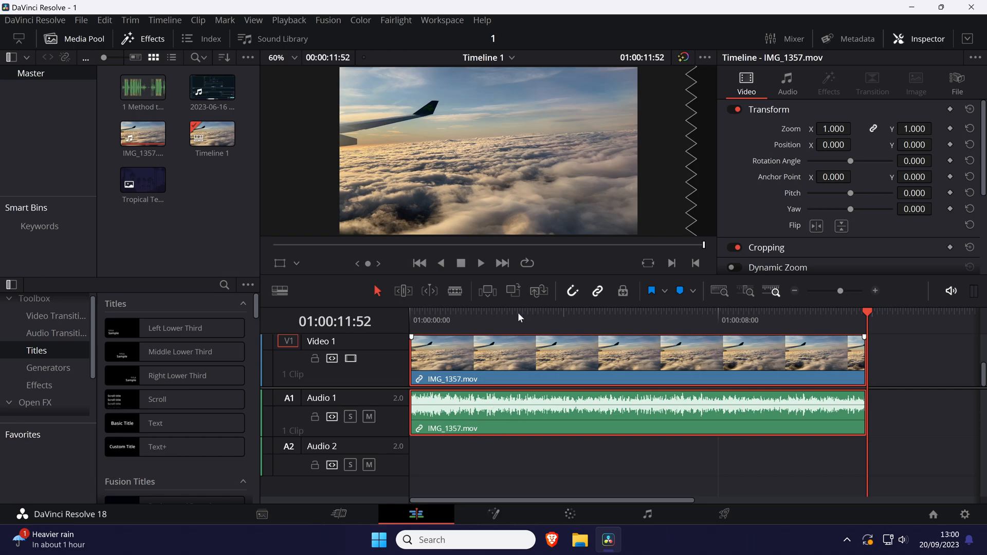
Step: Close the Inspector so the source and timeline viewers sit side by side
{"action": "left_click", "coordinate": [531, 320]}
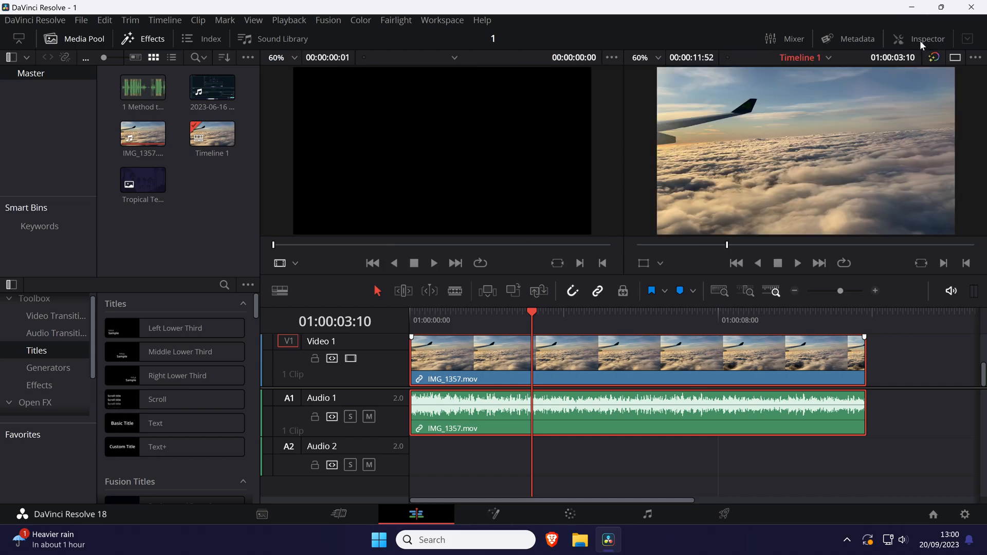
Step: Reopen the Inspector on its Audio settings, showing IMG_1357.mov's Volume at 0.00
{"action": "left_click", "coordinate": [926, 38]}
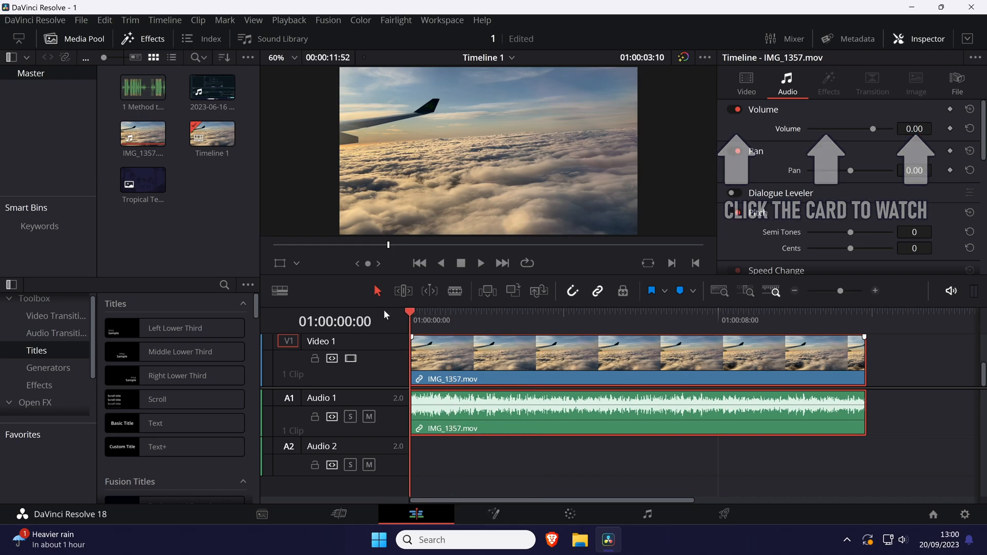
Step: Start and stop playback of IMG_1357.mov from the beginning in the timeline viewer
{"action": "left_click", "coordinate": [480, 264]}
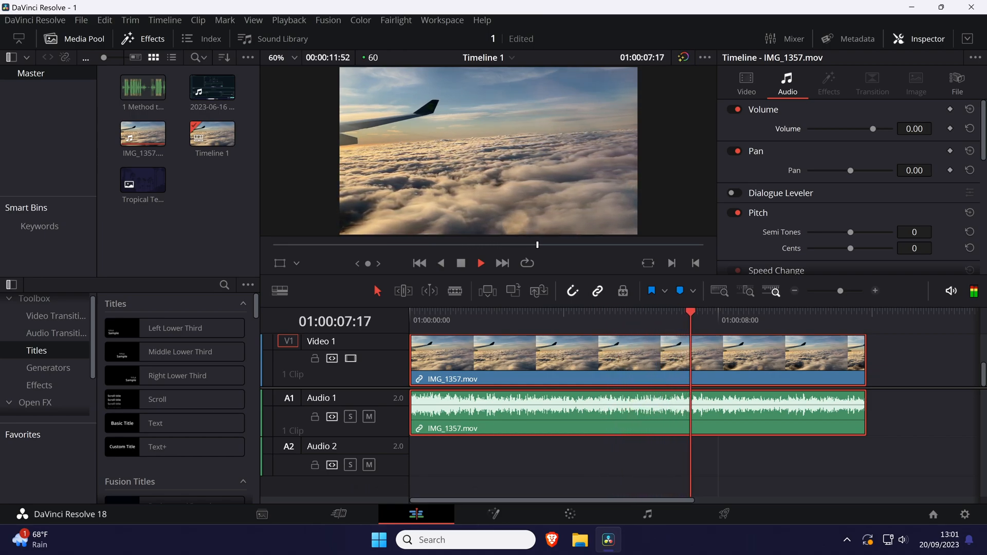
{"action": "left_click", "coordinate": [481, 263]}
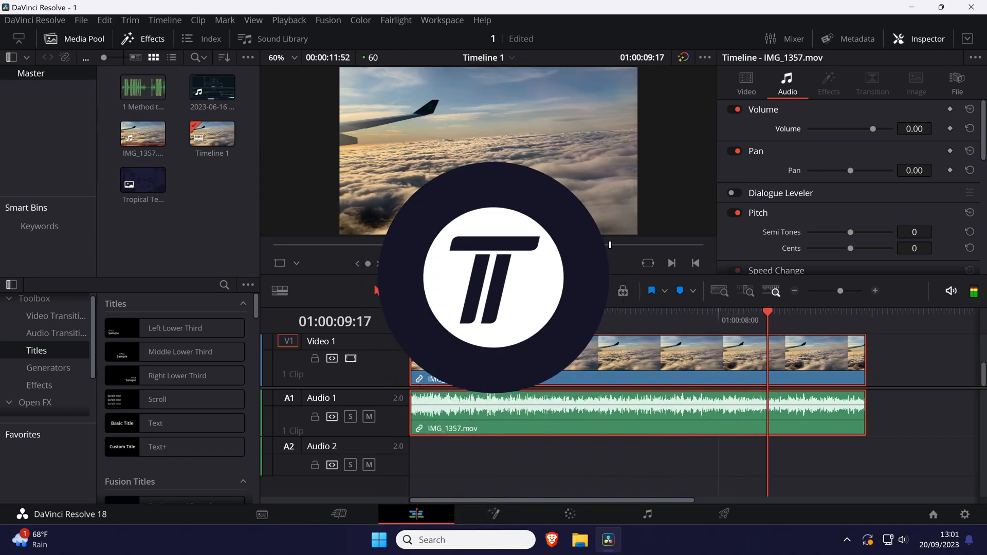